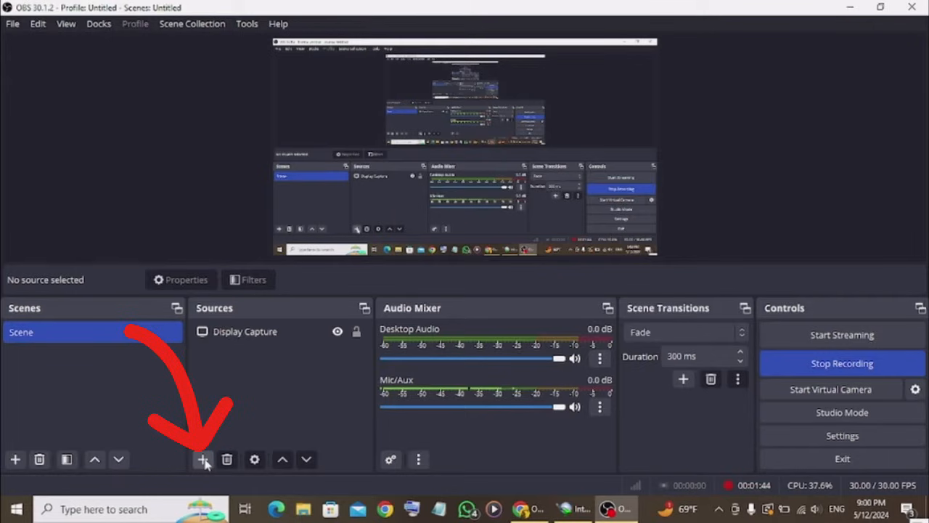
# Add a Video Capture Device source from the Sources + menu
pyautogui.click(203, 459)
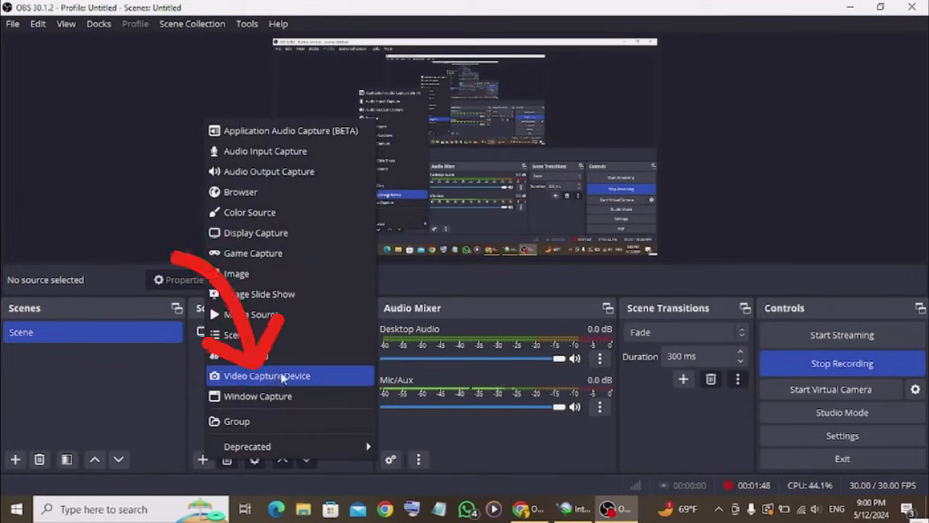
pyautogui.click(267, 375)
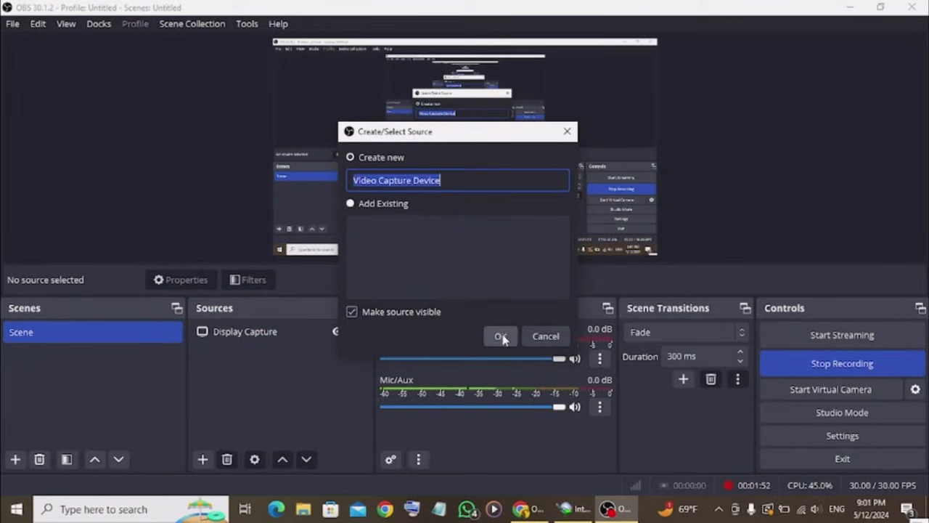
# Accept the default source name to create the Video Capture Device and open its Properties
pyautogui.click(499, 337)
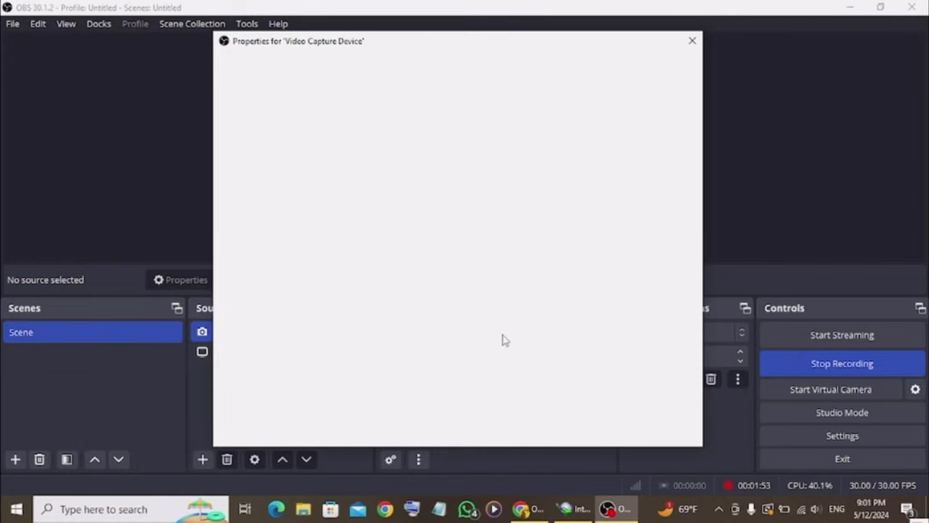